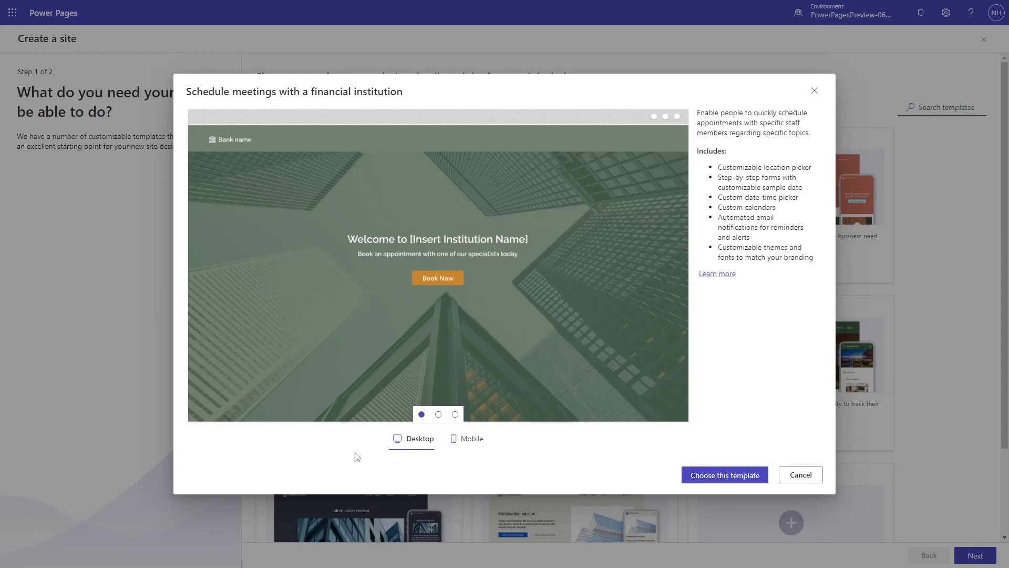
mouse_move(421, 414)
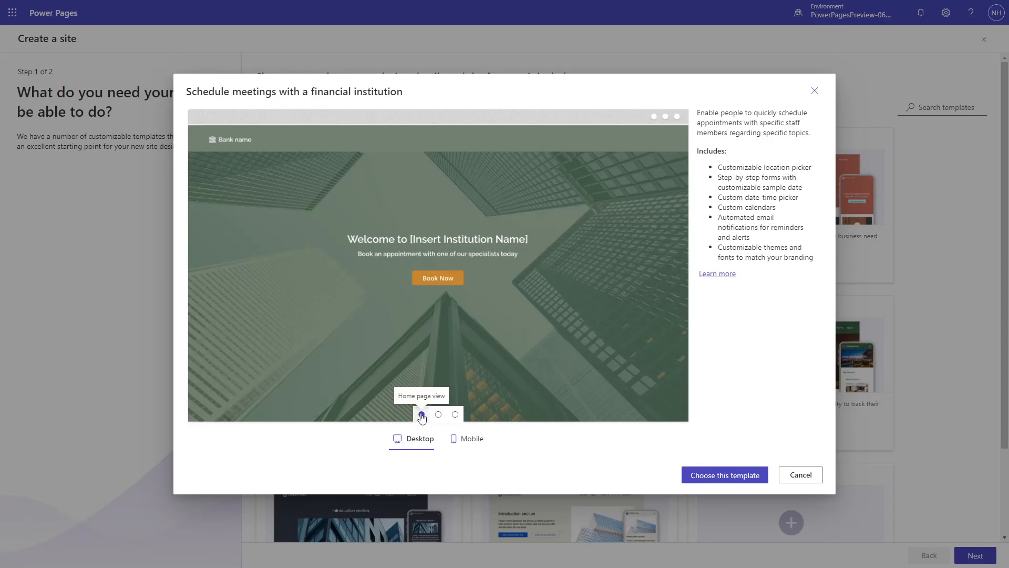
Step: Step the template preview carousel through sub page 1 (services) and sub page 2 (confirmation)
left_click(438, 414)
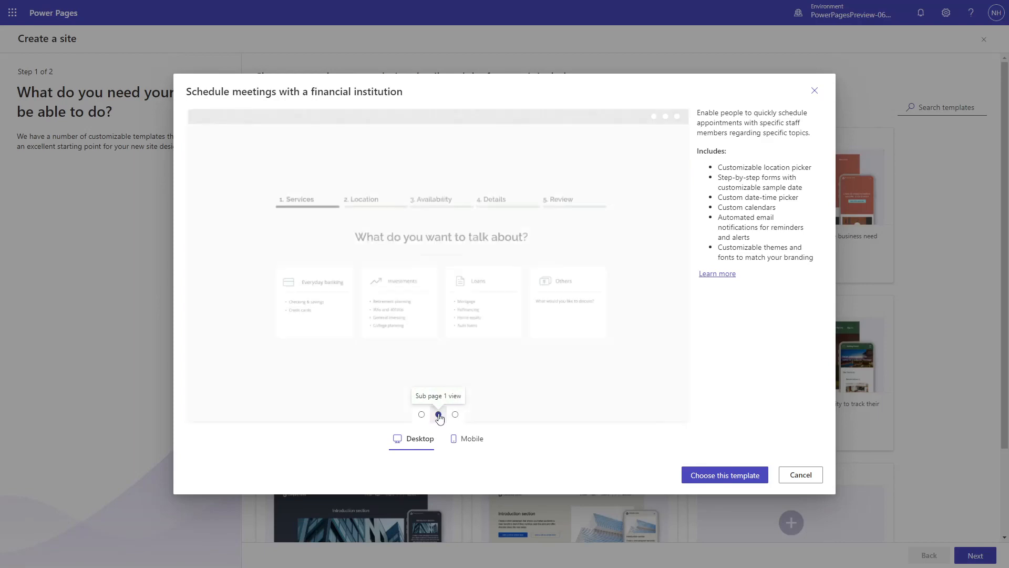
left_click(438, 414)
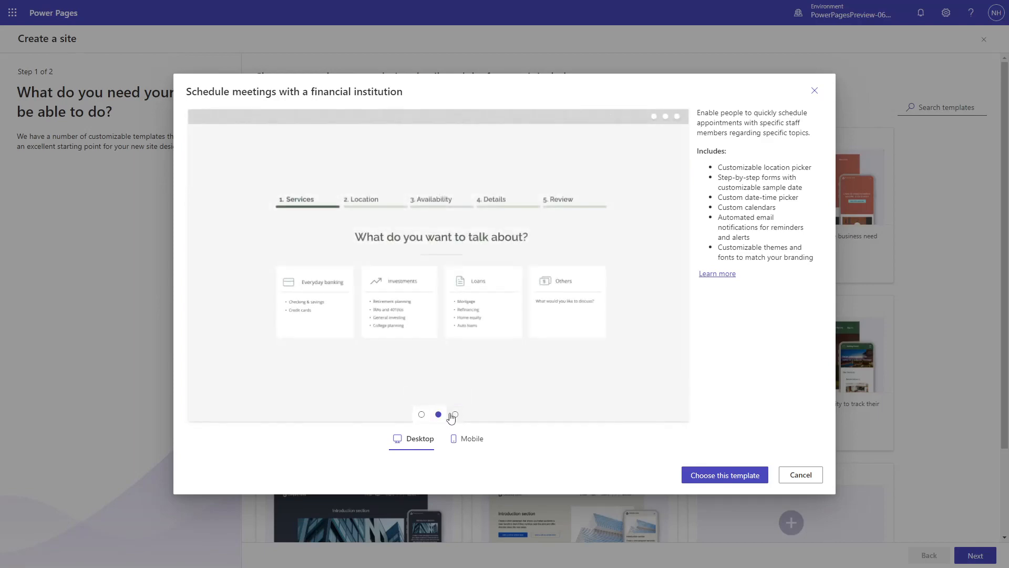
left_click(456, 414)
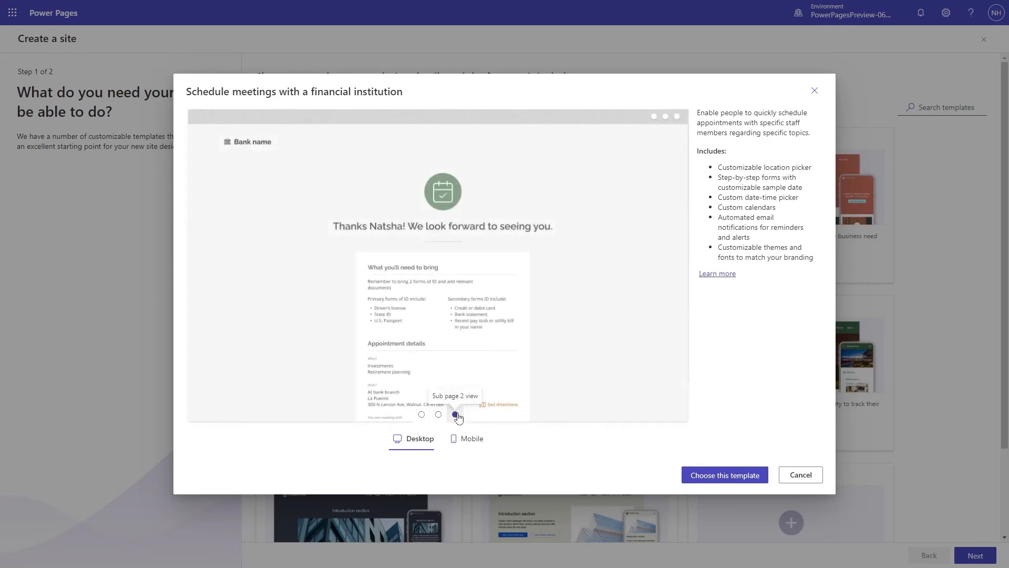
left_click(455, 414)
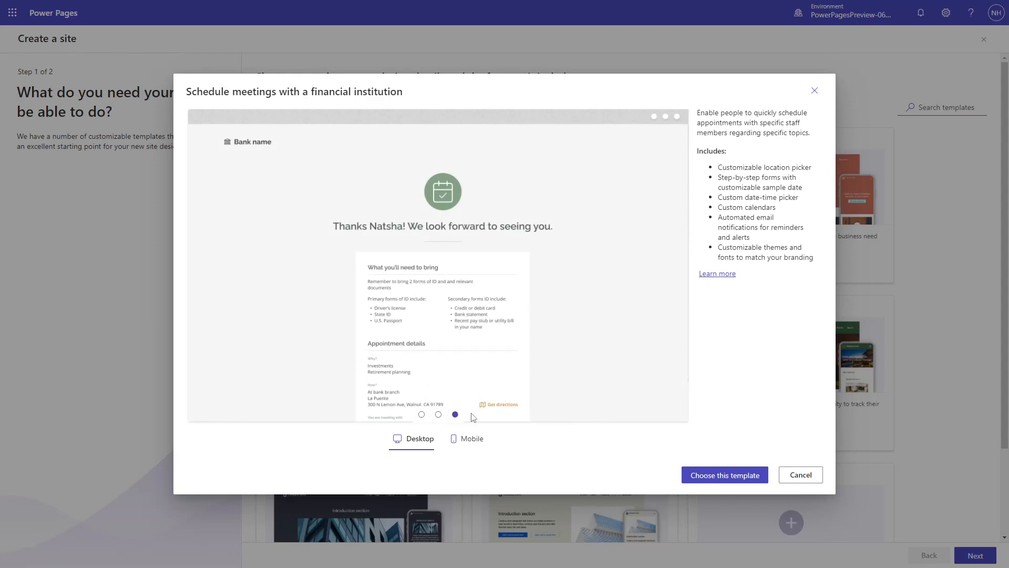
Step: Show the provisioned site at step 1, Services, of the six-step appointment booking form
left_click(723, 475)
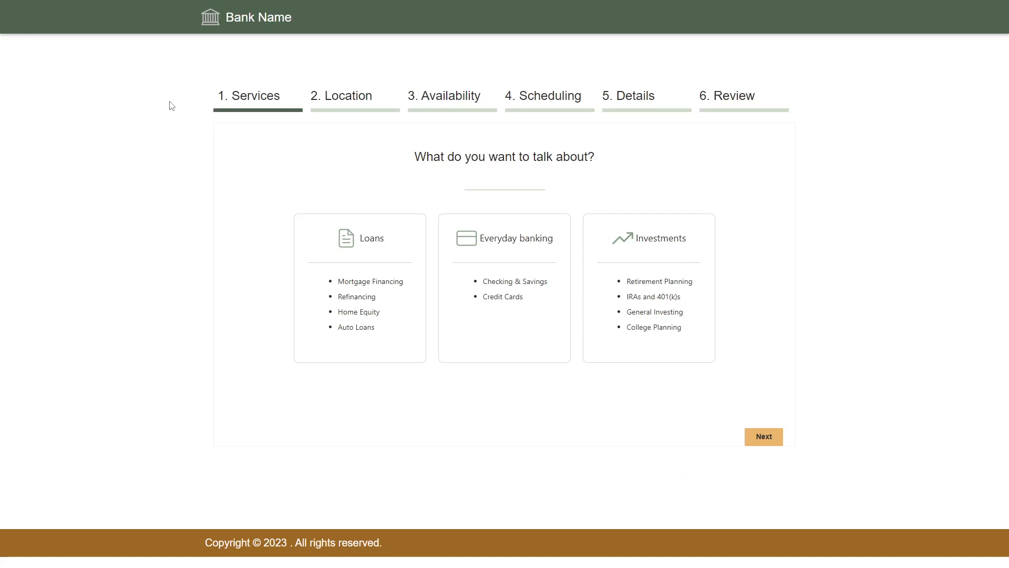
mouse_move(188, 99)
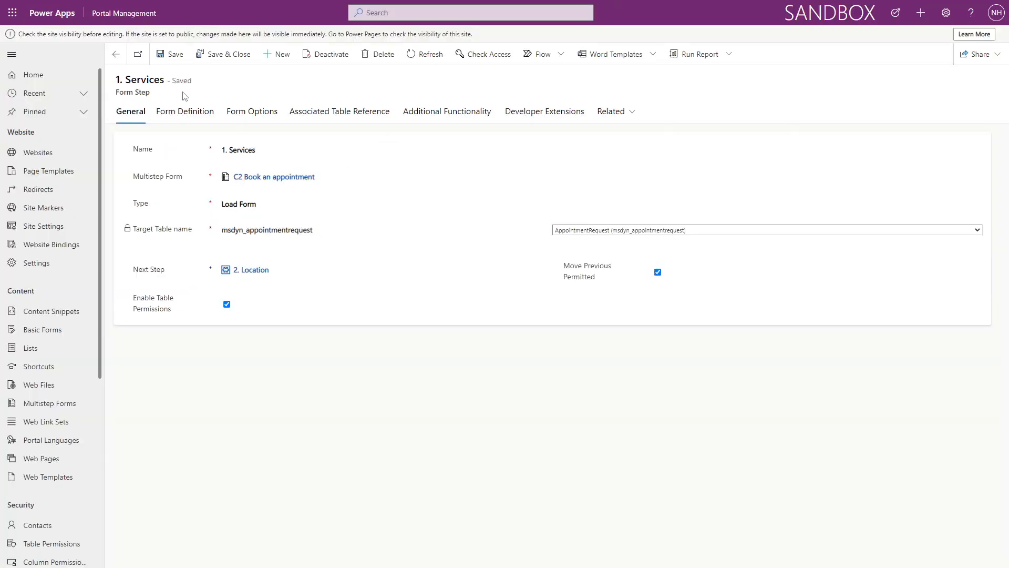
mouse_move(252, 111)
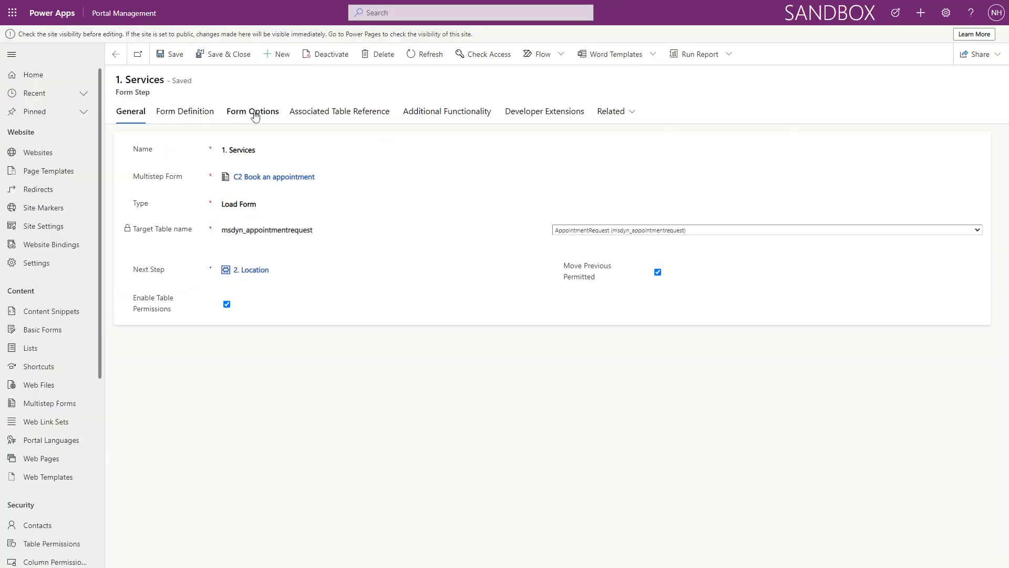
Step: Review the 1. Services form step's Form Options and its Custom JavaScript editor
left_click(253, 111)
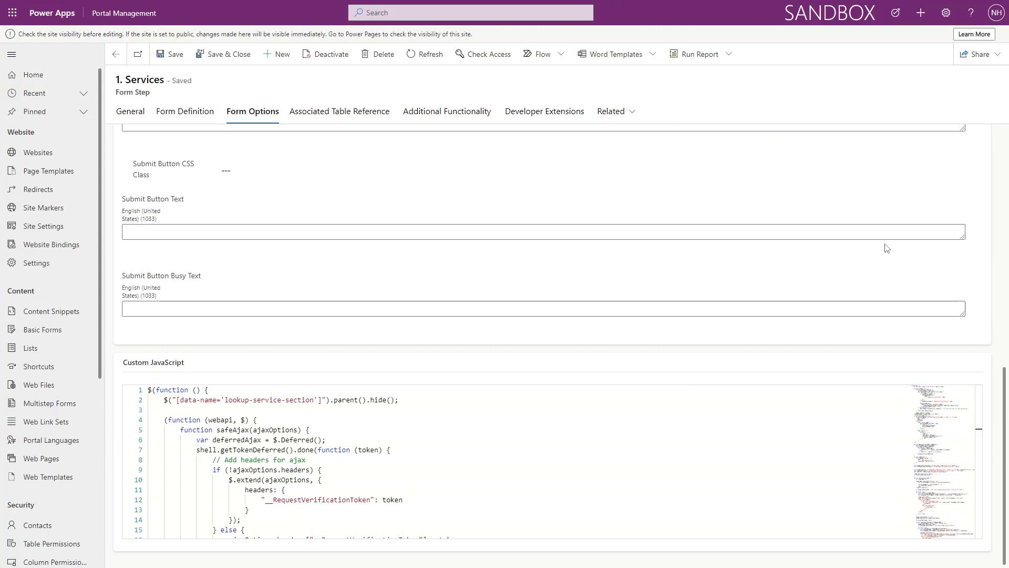
scroll("down", 3)
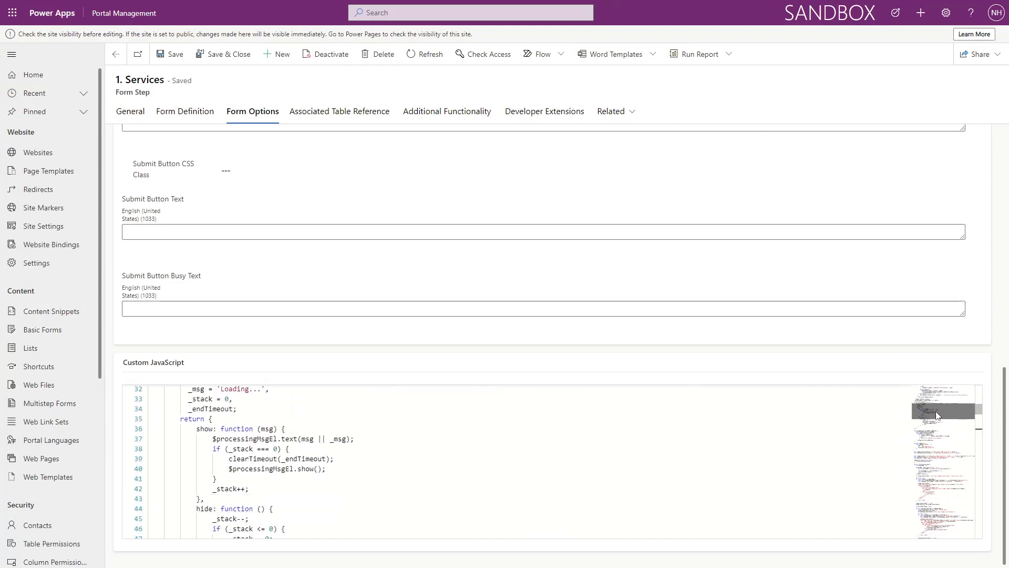
scroll("down", 3)
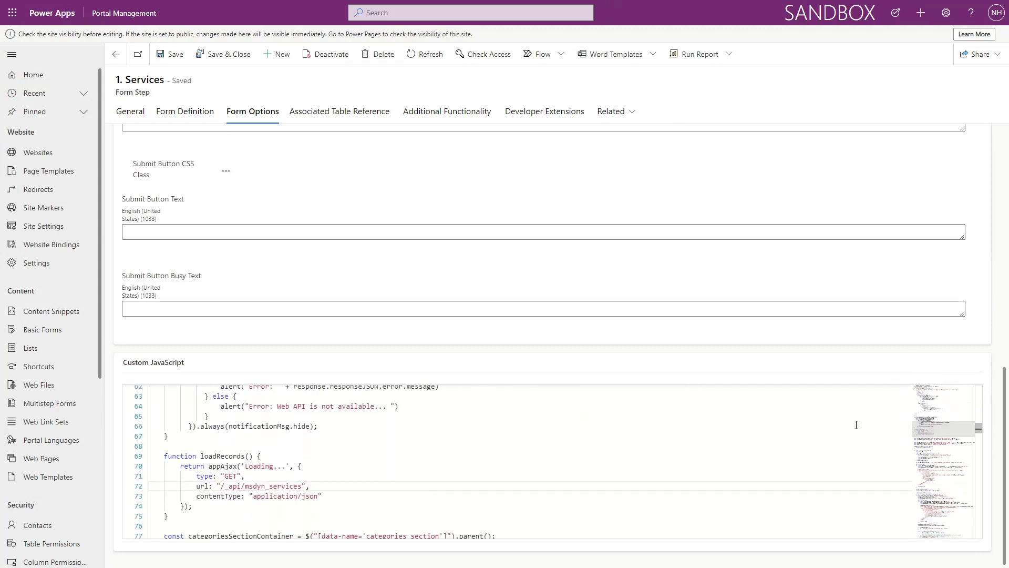
double_click(272, 486)
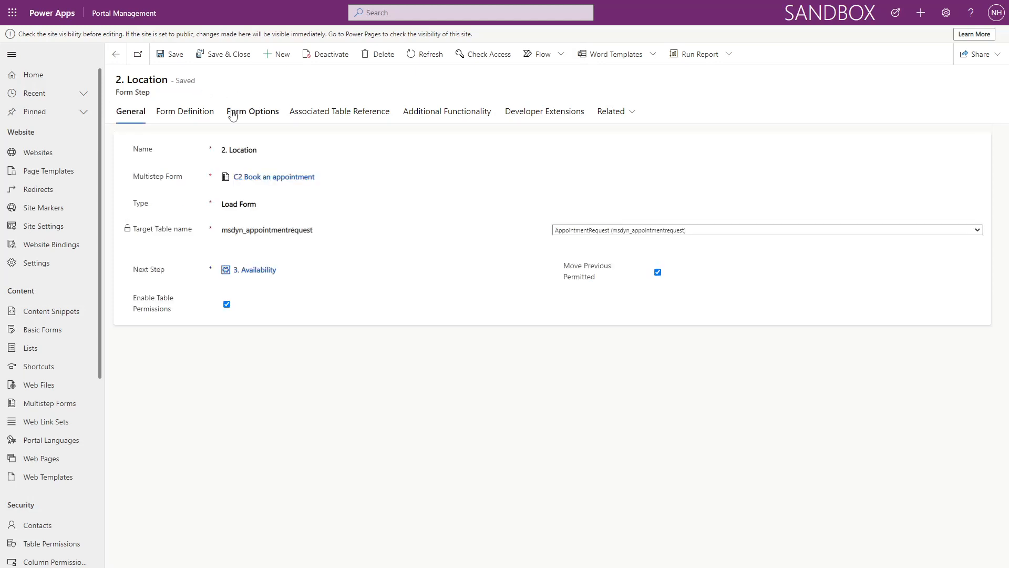
Step: Review the 2. Location form step's Form Options down to its ZIP code field configuration
left_click(252, 111)
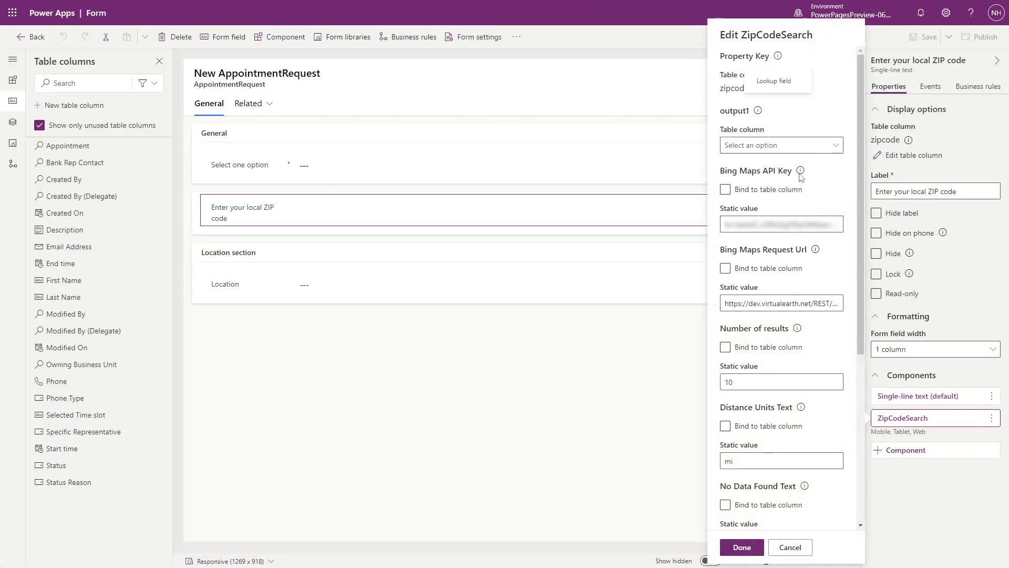
scroll("down", 3)
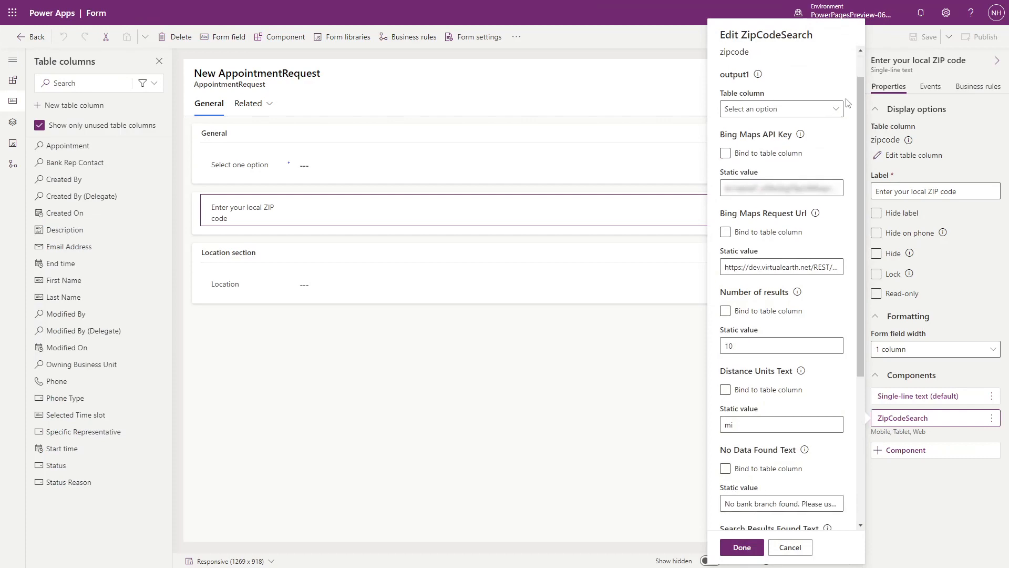
scroll("down", 3)
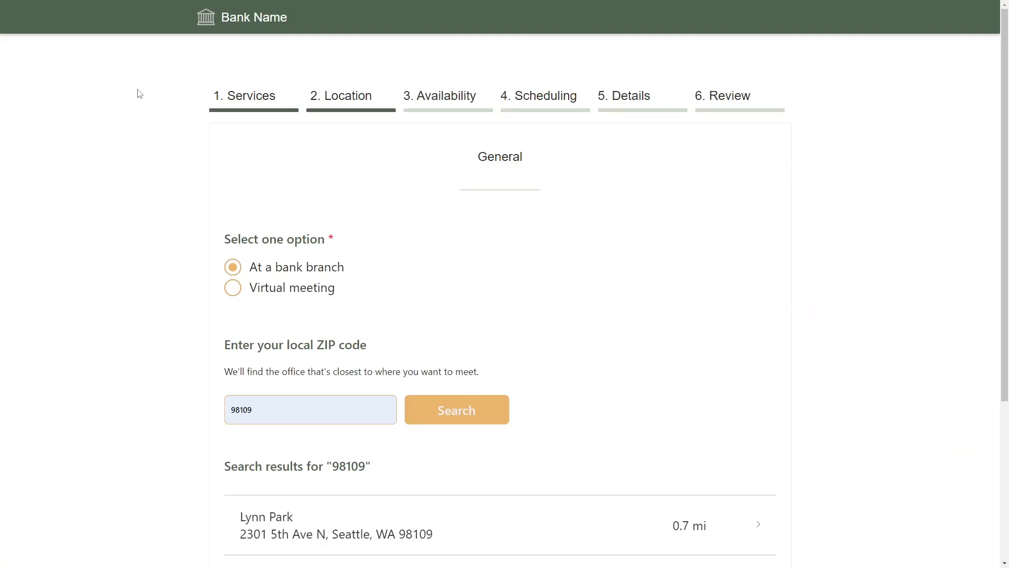
Step: Scroll the branch results returned for ZIP 98109 on the live booking page
scroll("down", 3)
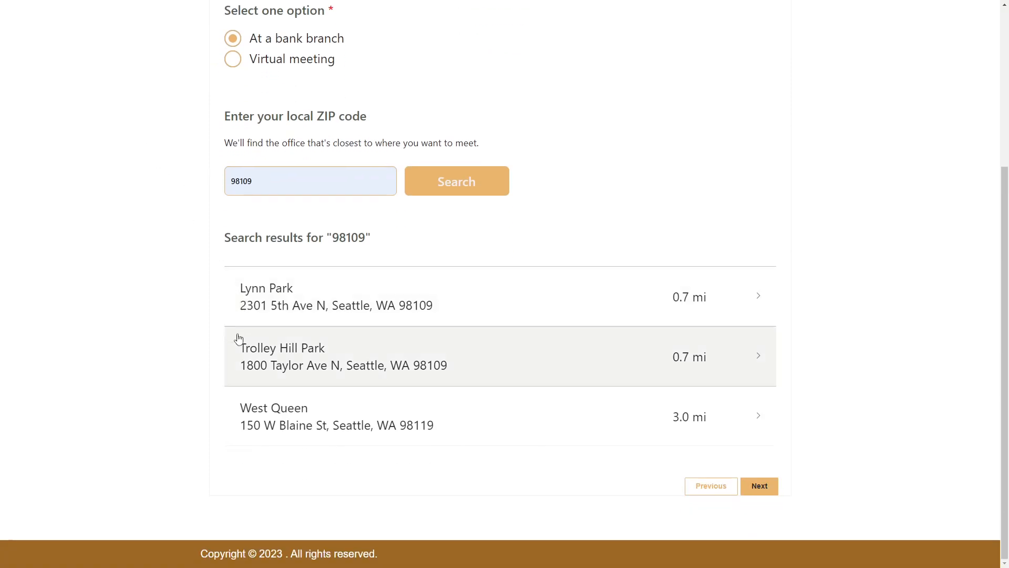
mouse_move(146, 395)
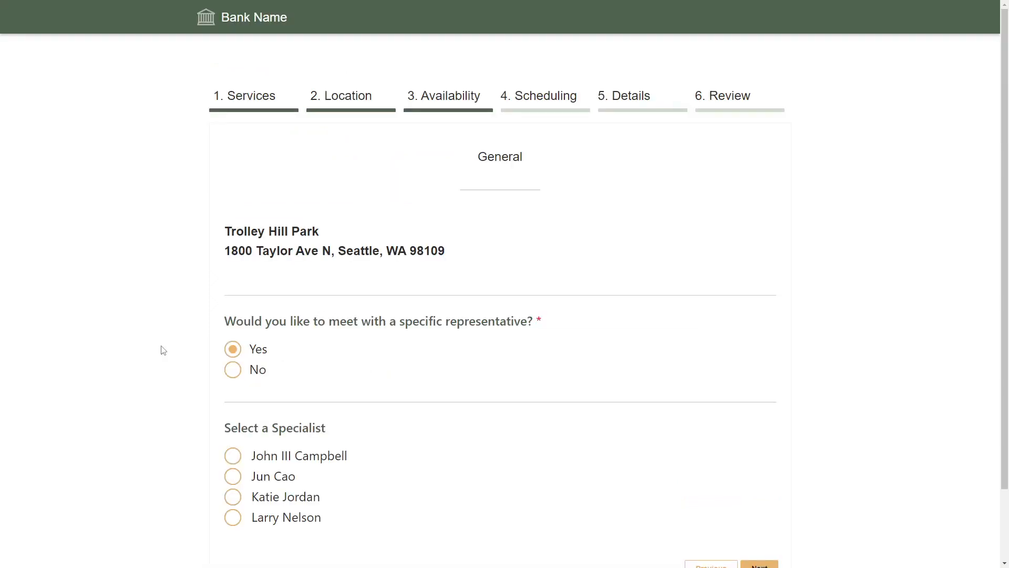
mouse_move(185, 383)
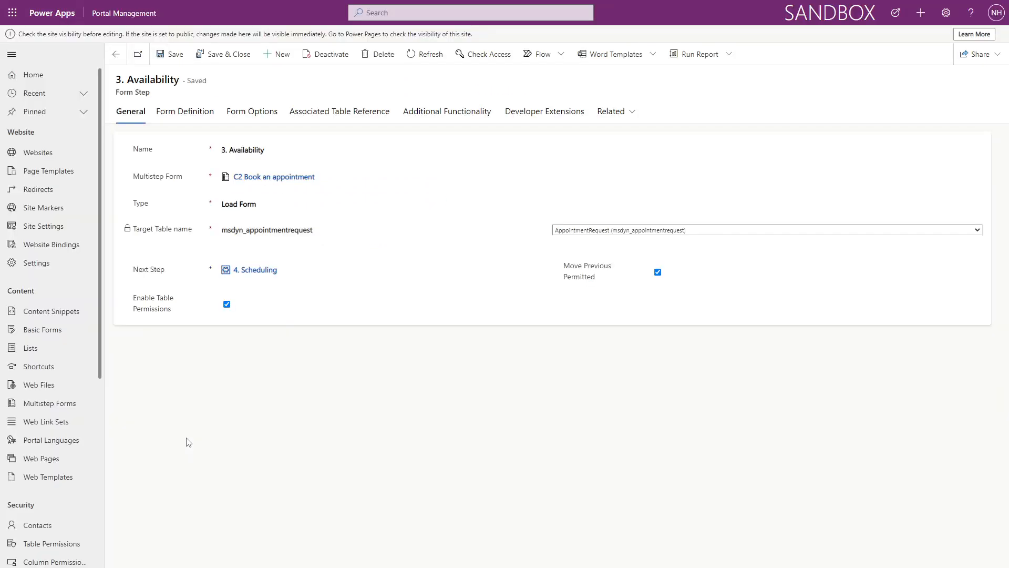
Step: Review the 3. Availability step's Form Options, then browse further dates in the live date carousel
left_click(252, 111)
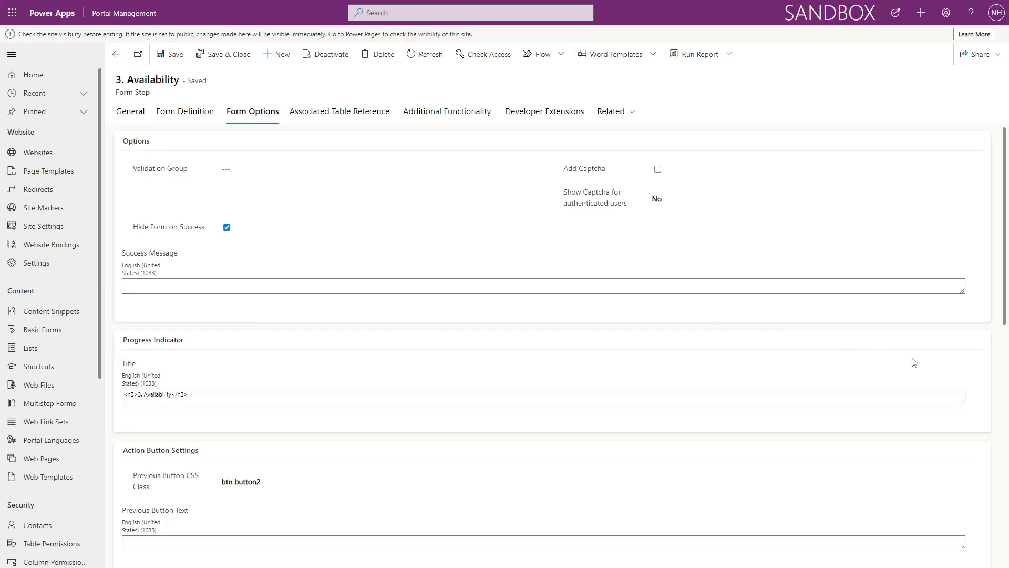
scroll("down", 3)
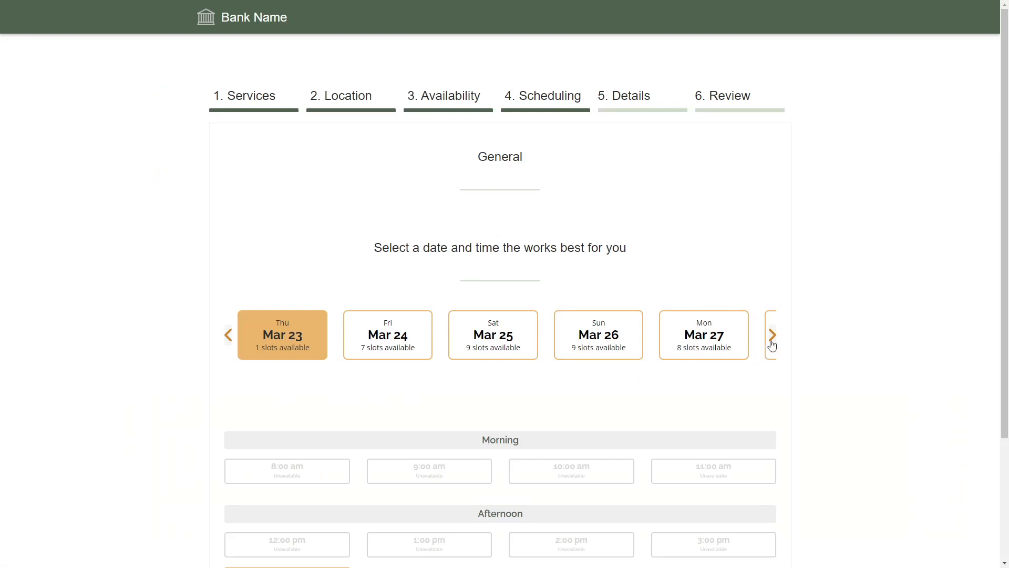
left_click(772, 334)
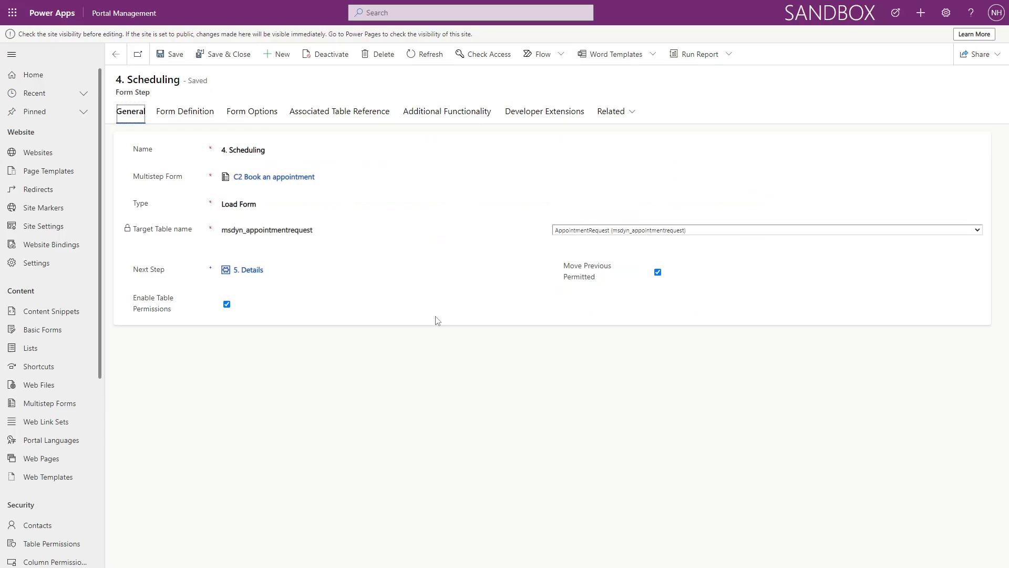
Step: Review the 4. Scheduling step's Form Options and highlight a word in its custom JavaScript
left_click(252, 110)
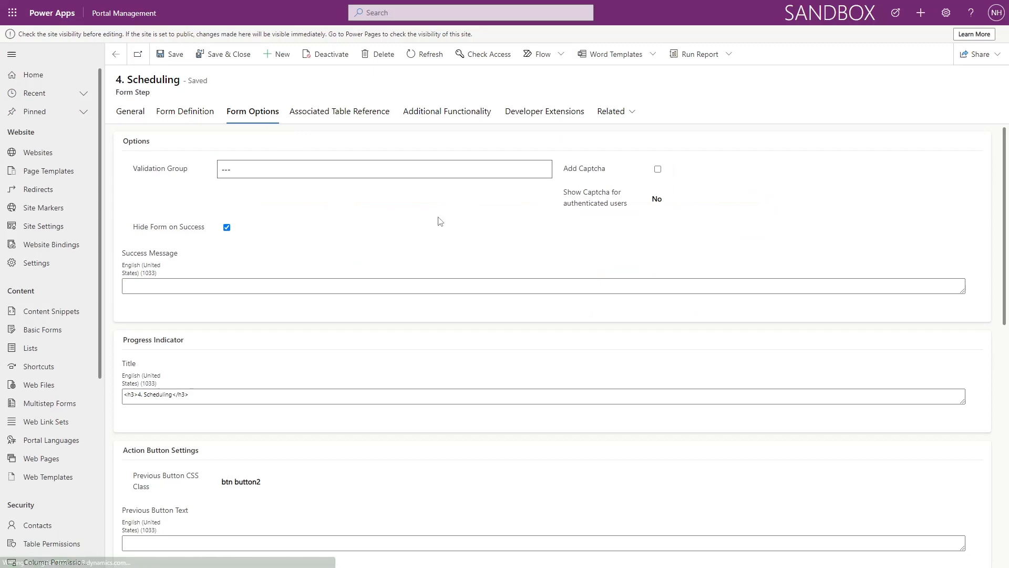
scroll("down", 3)
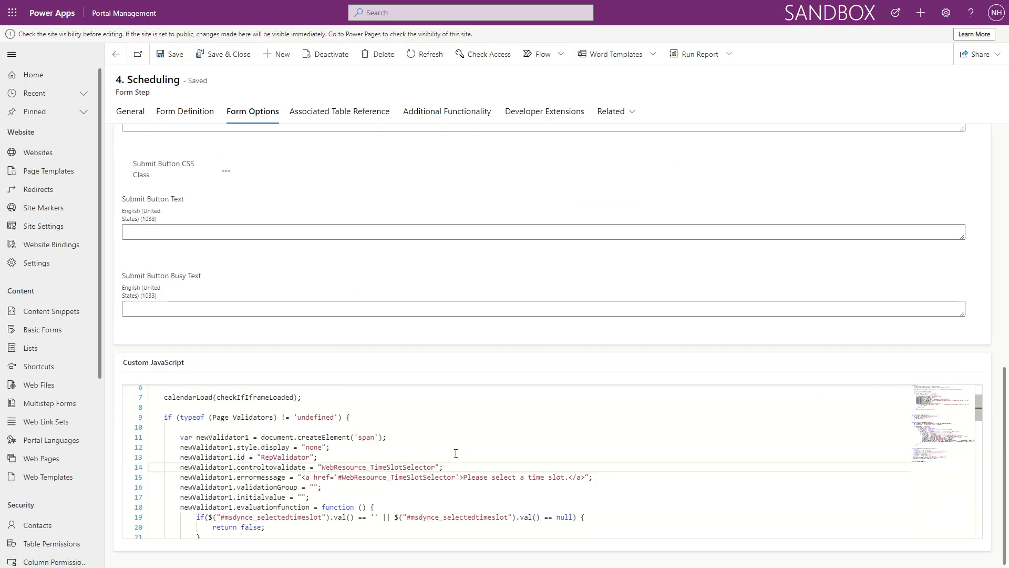
double_click(377, 466)
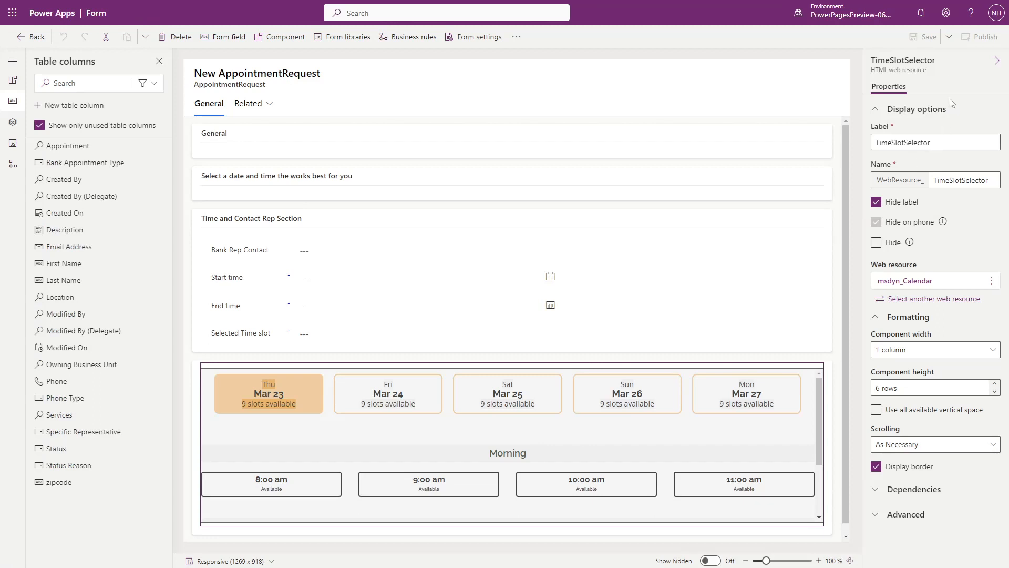
mouse_move(956, 79)
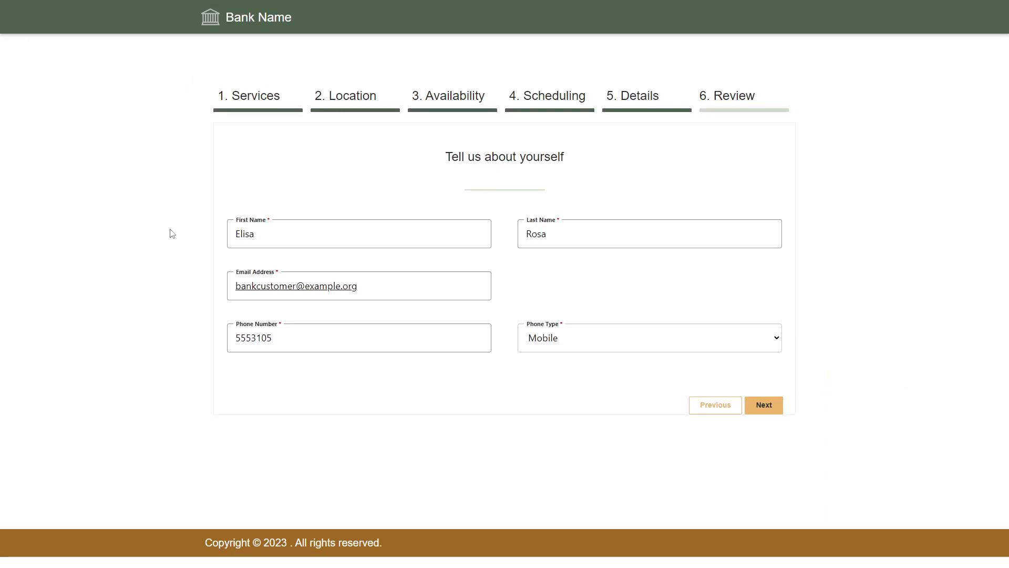
mouse_move(186, 244)
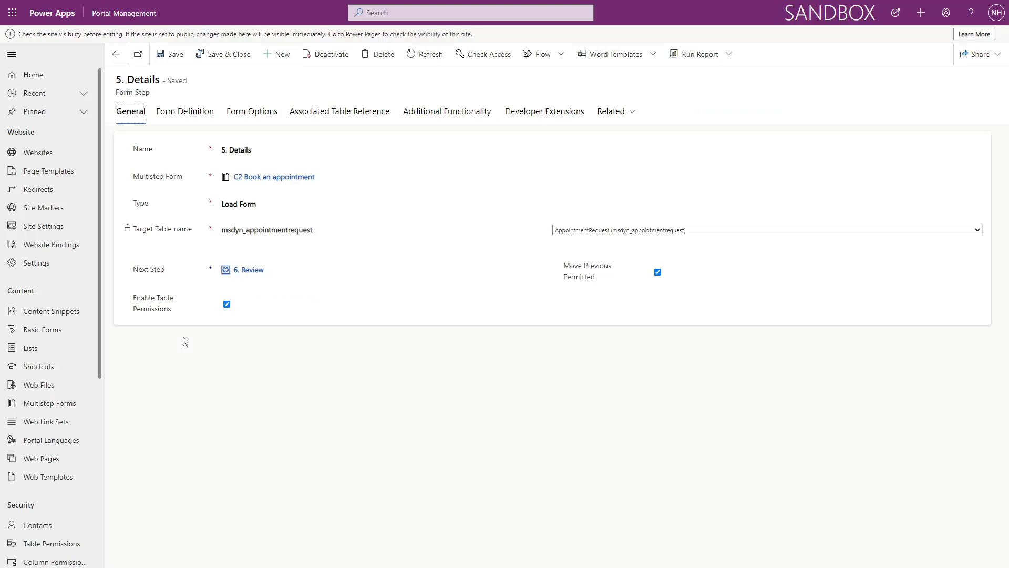
Step: Move from the 5. Details form step to the 6. Review step record
left_click(322, 203)
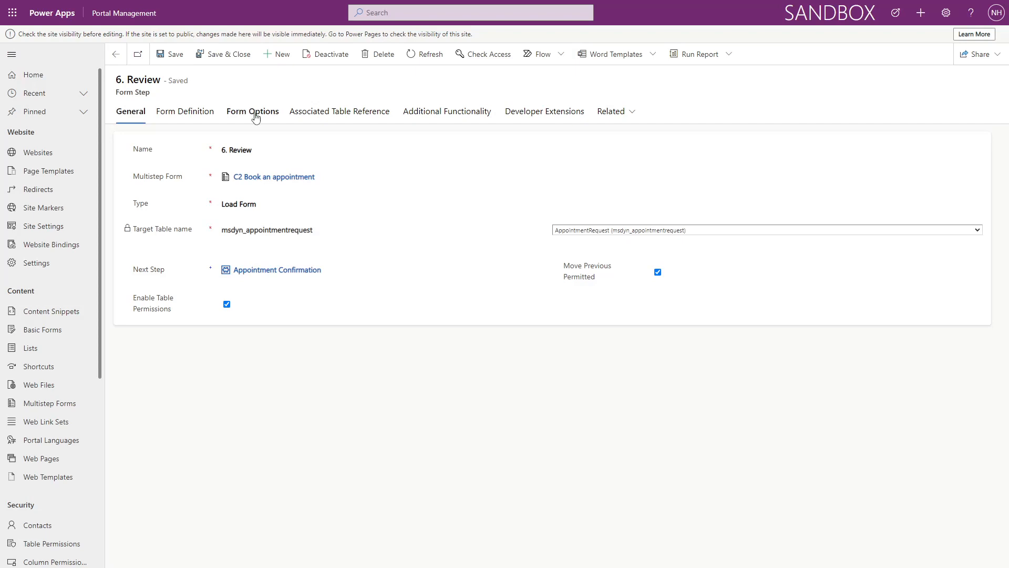
Step: Show the 6. Review step's Form Options and highlight the SubmitButton reference in its script
left_click(253, 110)
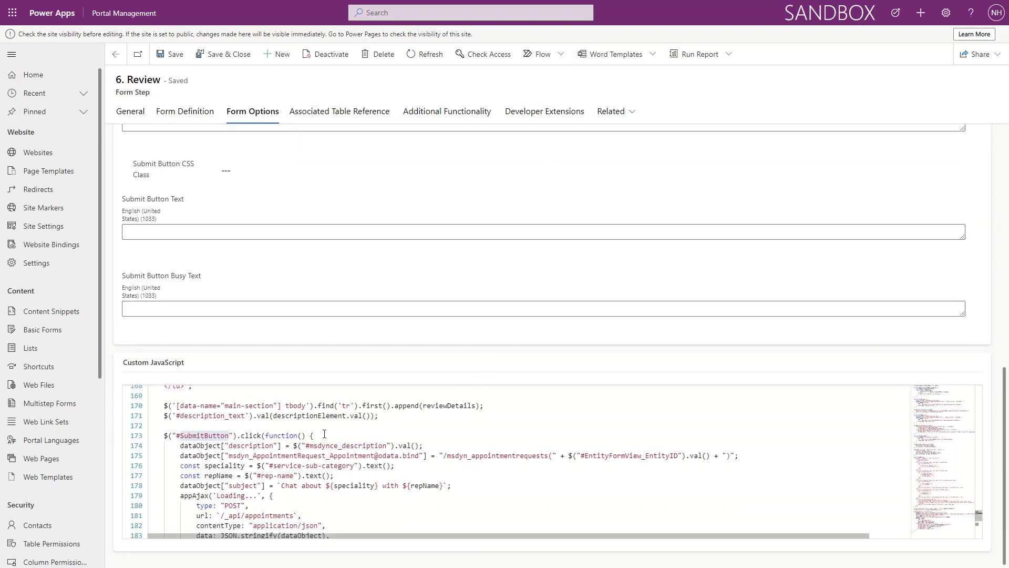
double_click(202, 435)
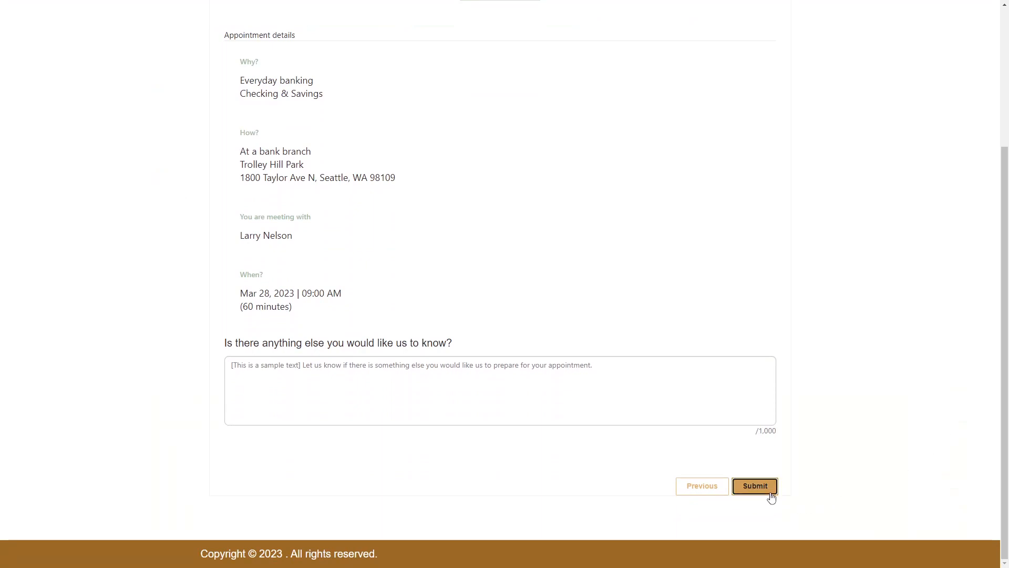
Step: Submit the appointment request and scroll the confirmation page to Book another appointment and Reschedule
left_click(755, 485)
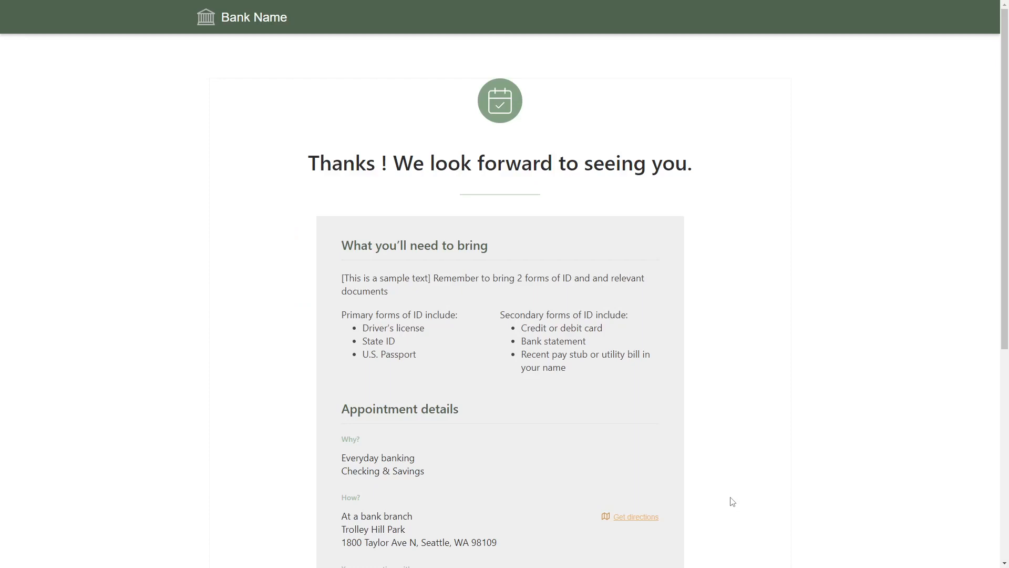
scroll("down", 3)
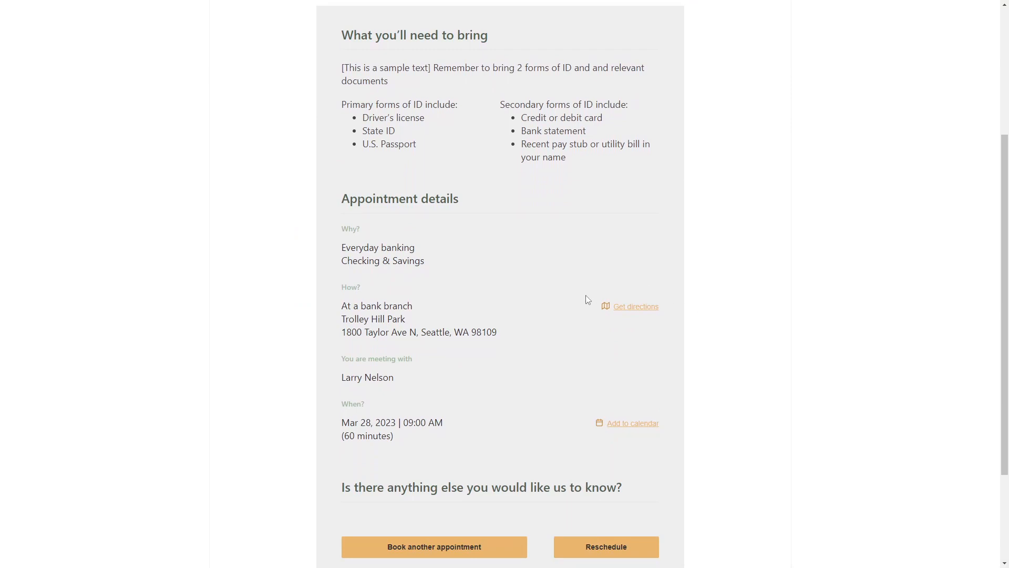
mouse_move(633, 411)
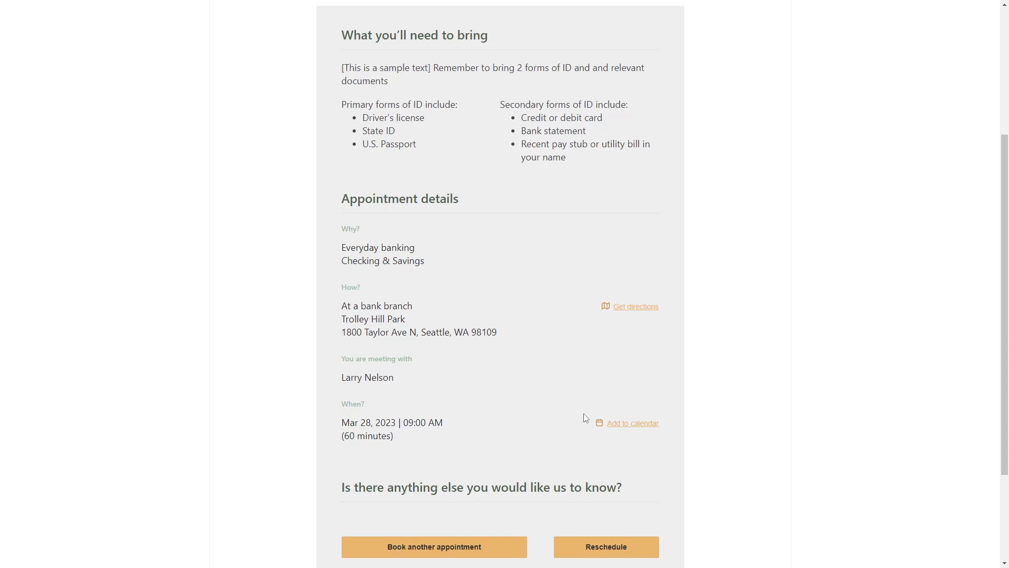
scroll("down", 3)
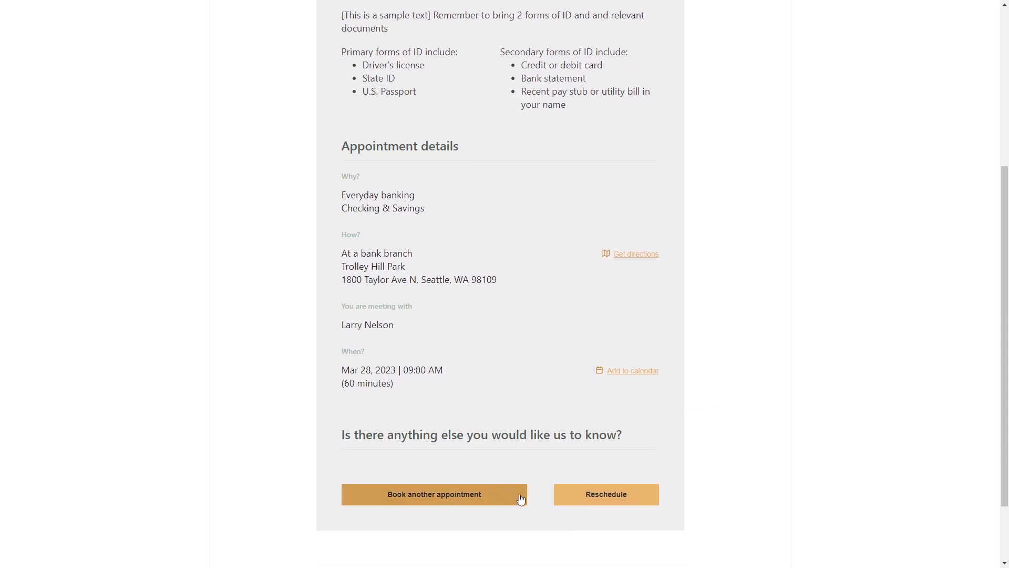
mouse_move(637, 497)
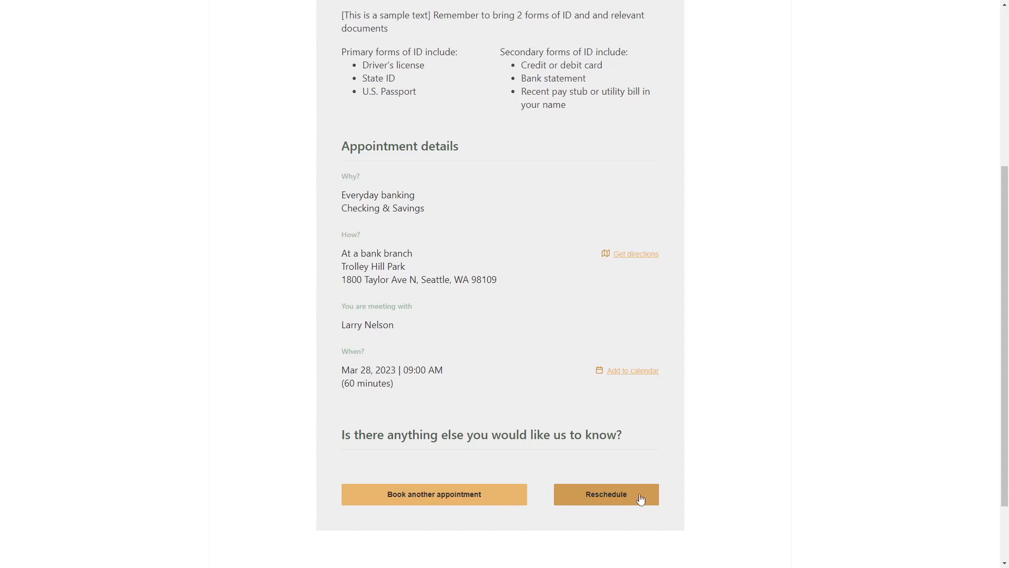